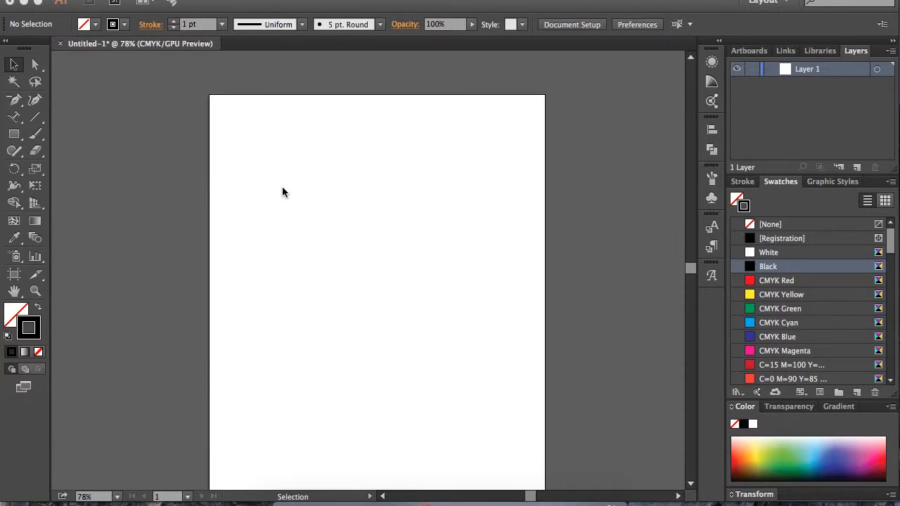
mouse_move(95, 149)
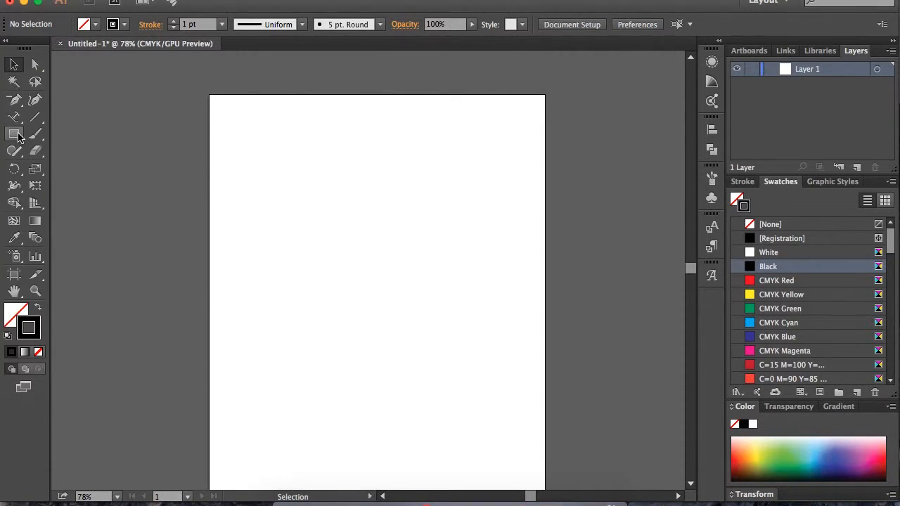
Step: Draw a square with the Rectangle tool near the artboard's top-left
left_click(14, 133)
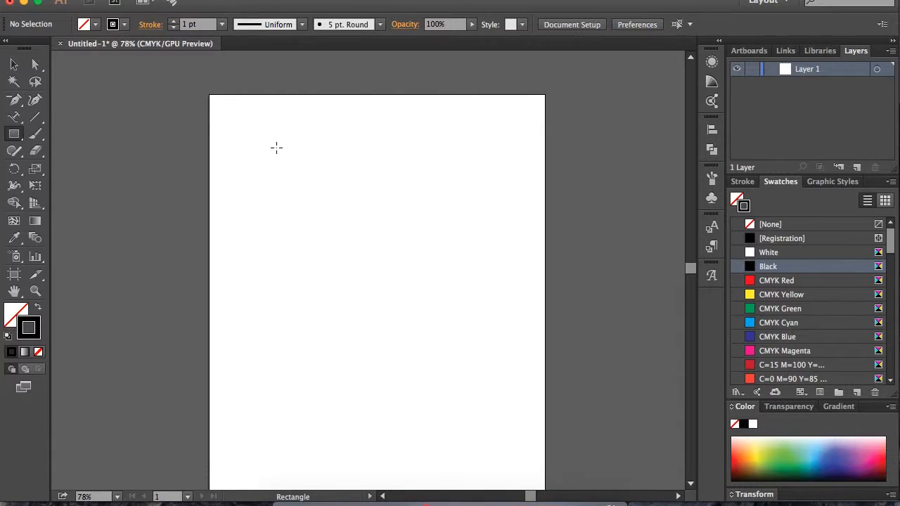
left_click_drag(262, 152, 399, 289)
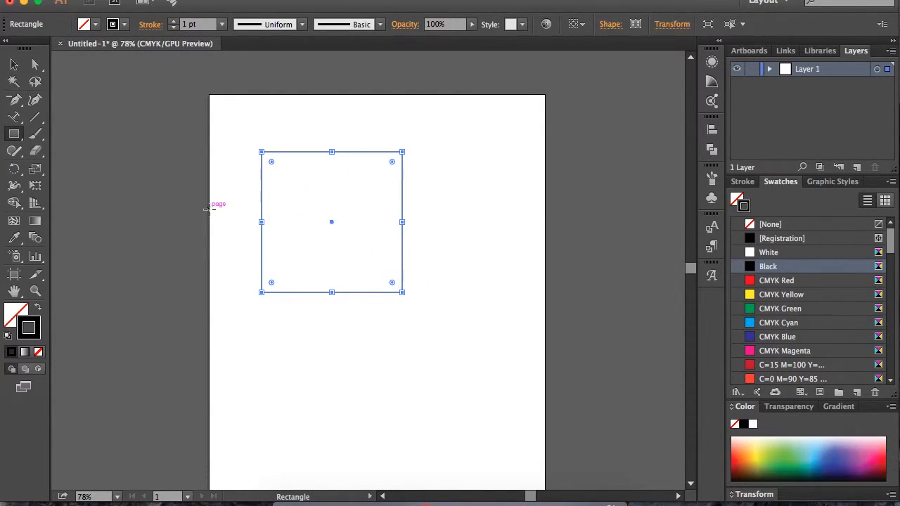
mouse_move(446, 186)
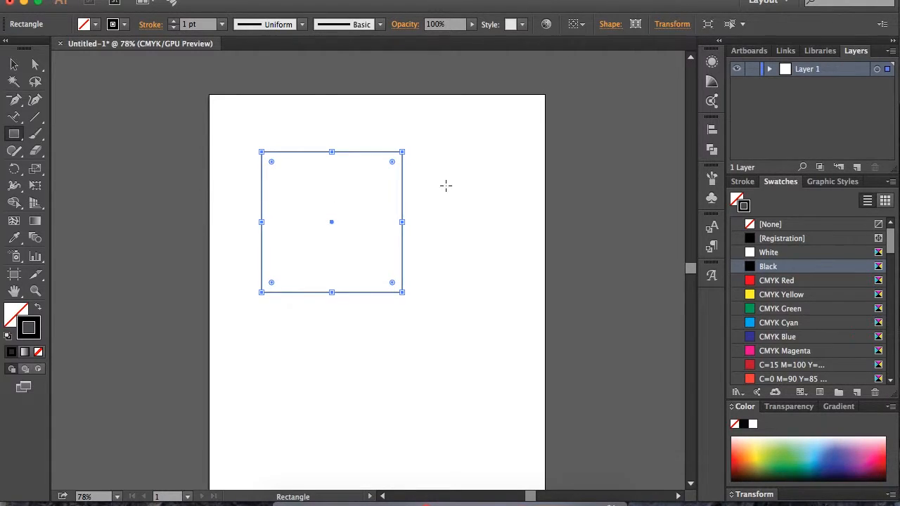
mouse_move(413, 229)
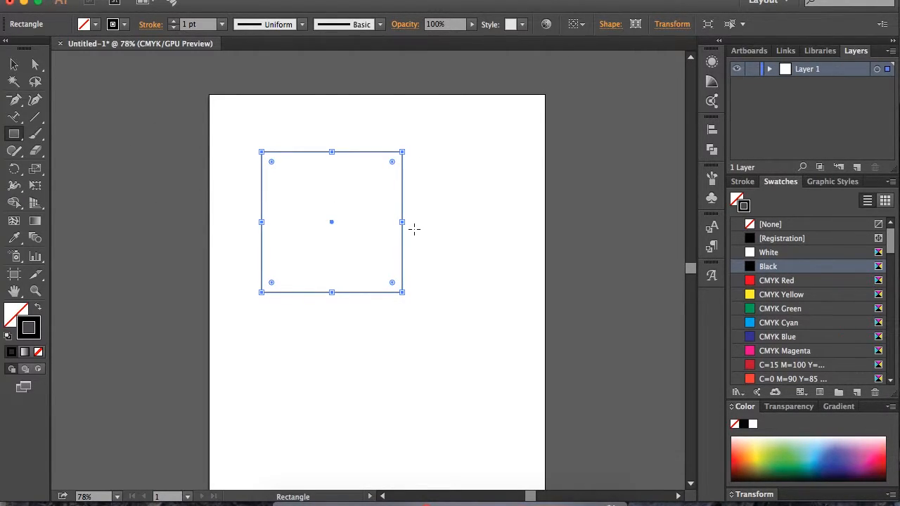
mouse_move(371, 203)
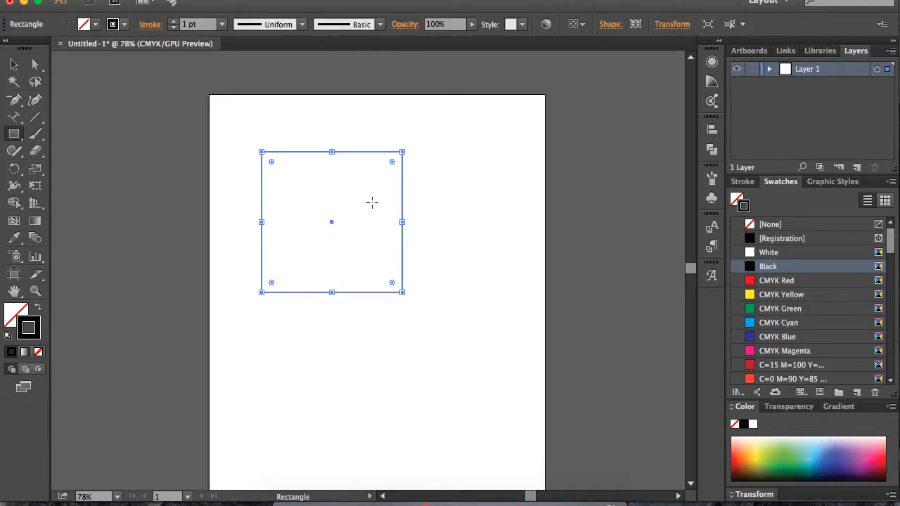
mouse_move(332, 211)
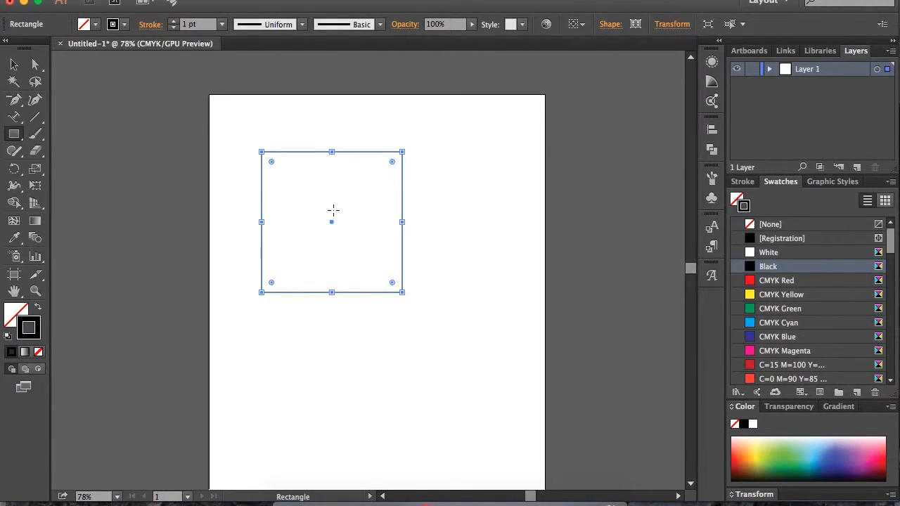
mouse_move(369, 213)
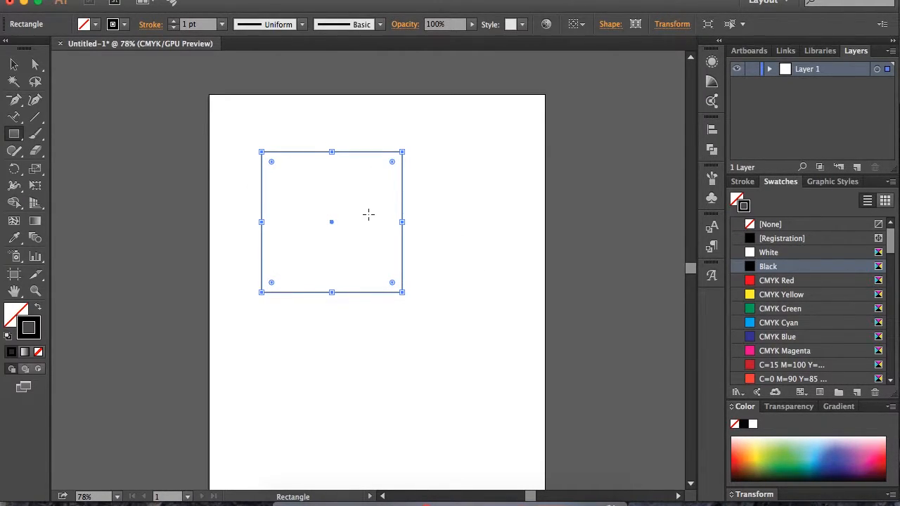
mouse_move(73, 87)
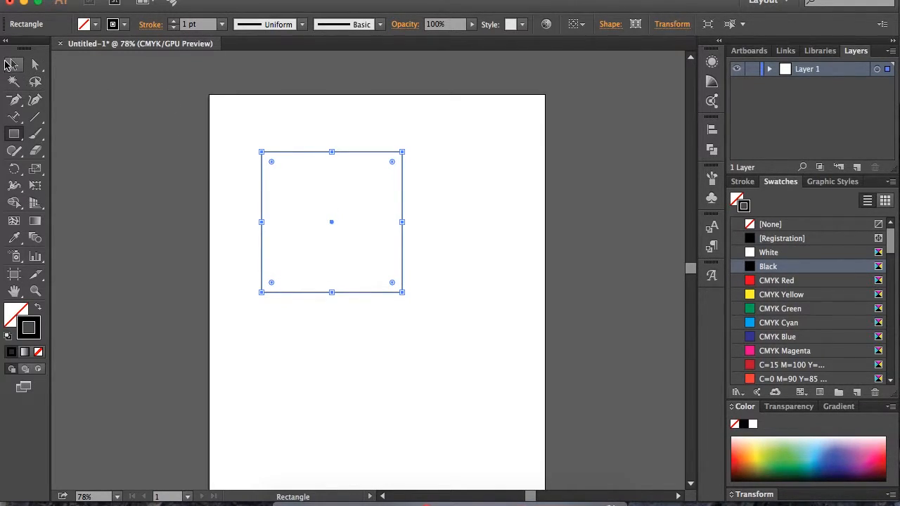
Step: Switch to the Selection tool to select and move the square
left_click(13, 65)
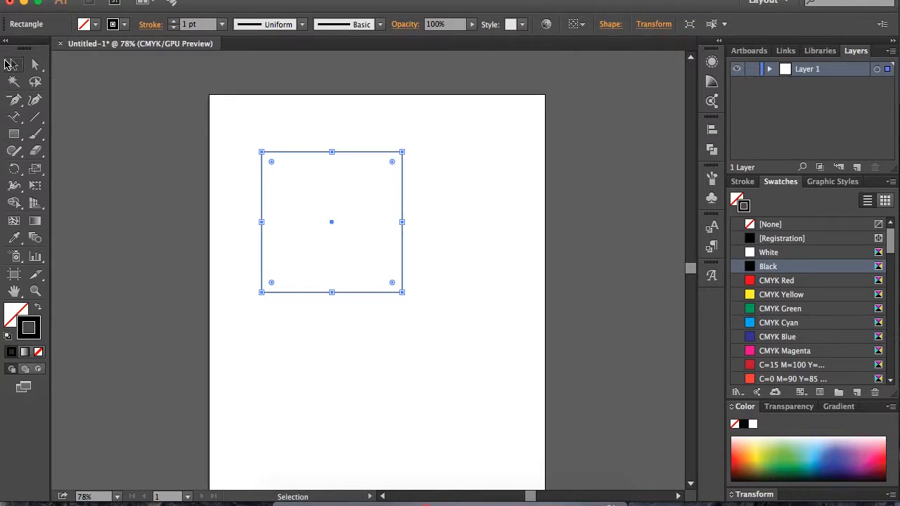
mouse_move(254, 308)
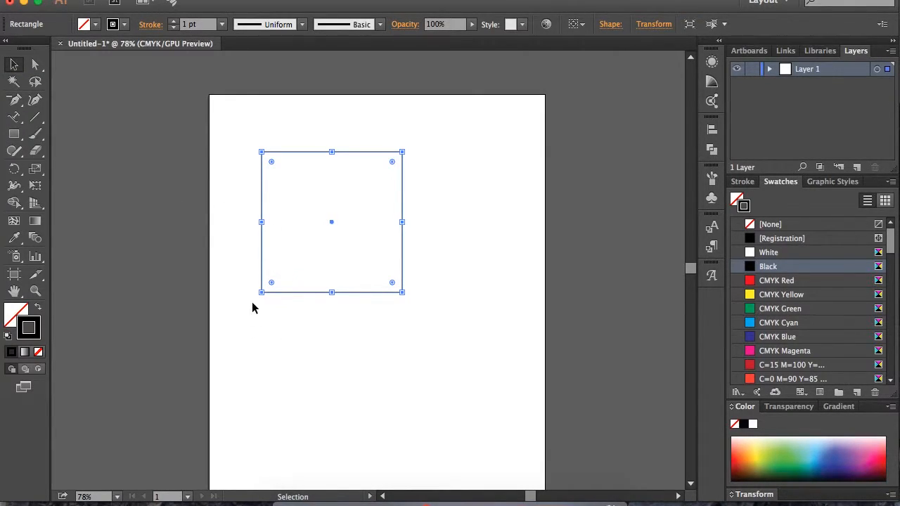
mouse_move(275, 307)
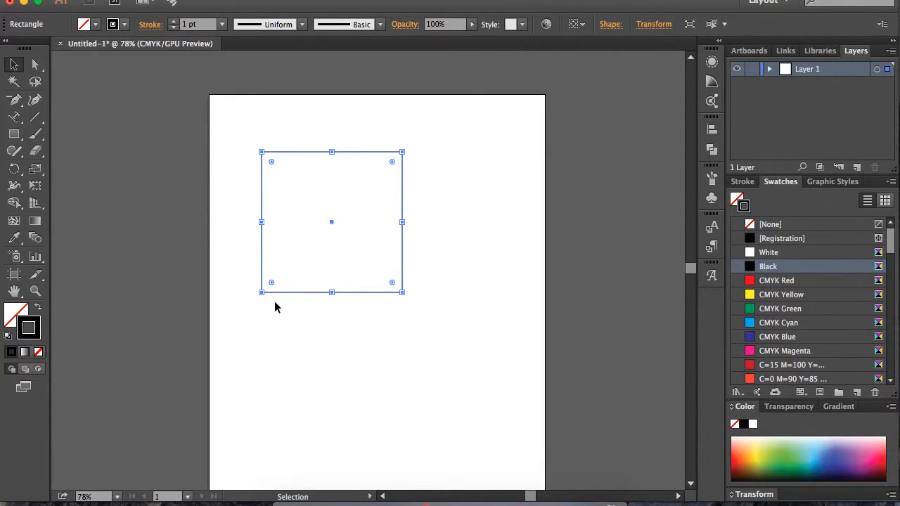
mouse_move(295, 327)
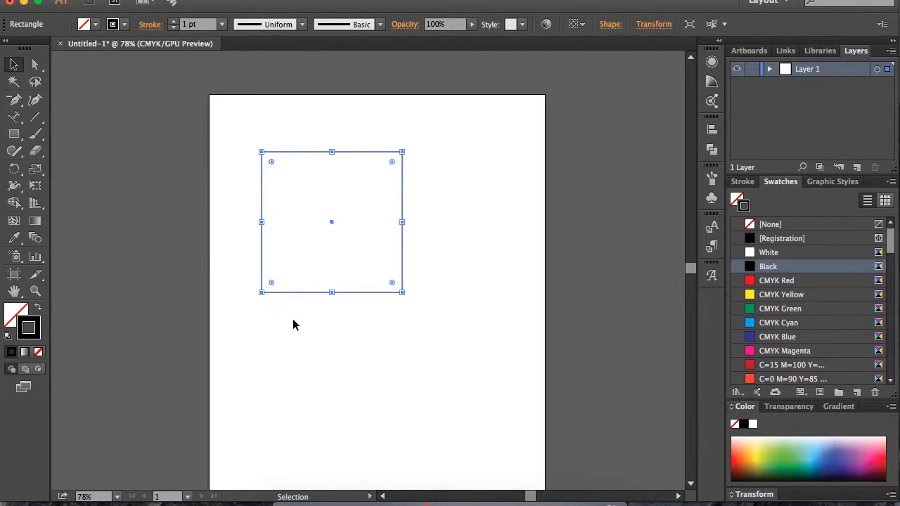
mouse_move(298, 294)
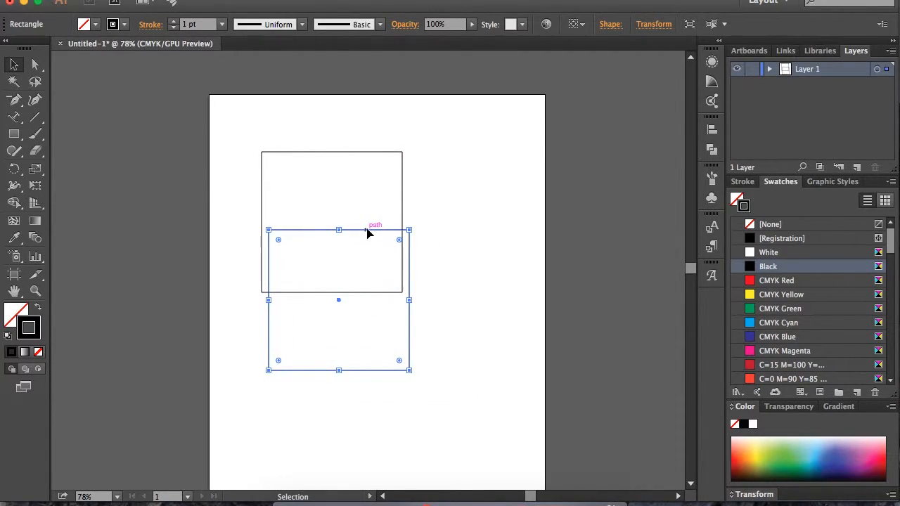
Step: Deselect the square, then reselect it by its bottom edge
left_click(366, 229)
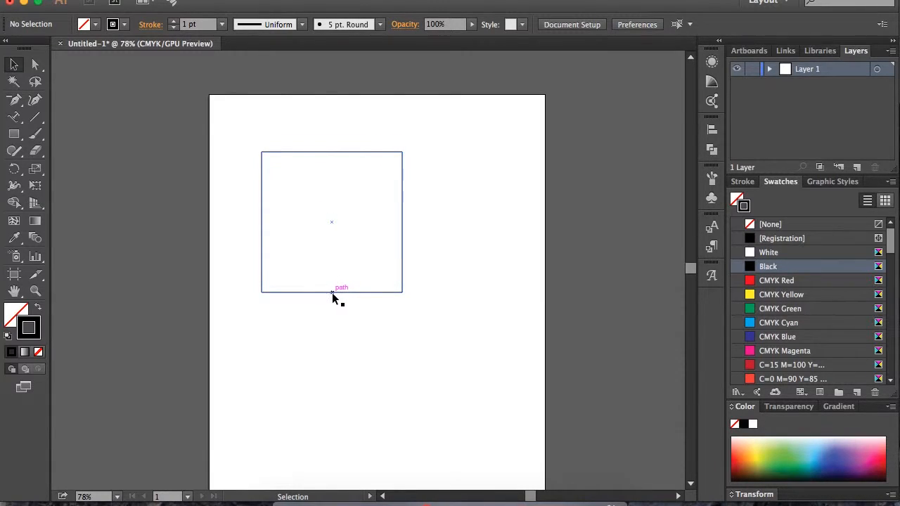
mouse_move(315, 296)
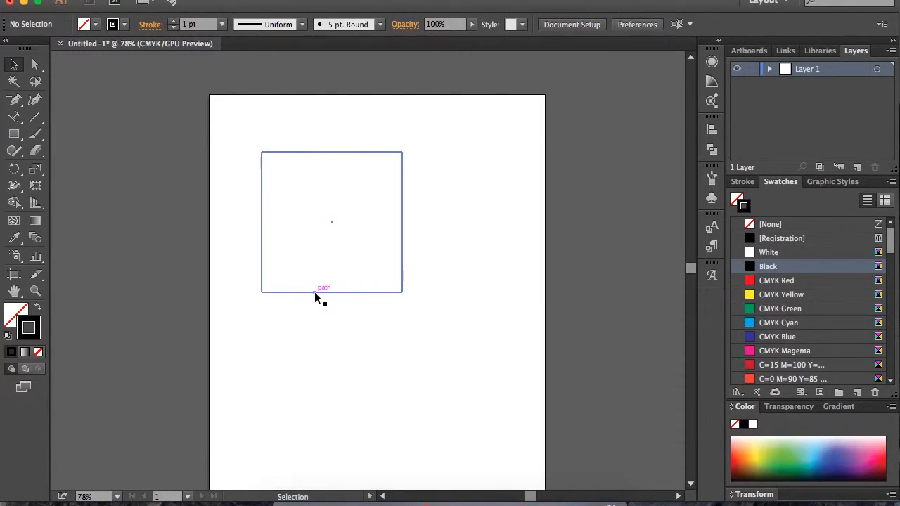
left_click(332, 290)
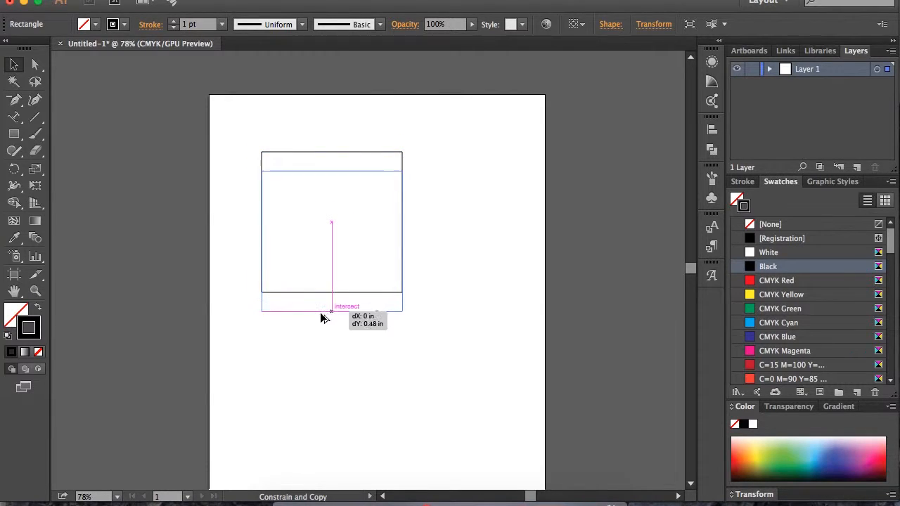
Step: Alt+Shift-drag a copy of the square directly below the original and select it
left_click_drag(324, 316, 324, 391)
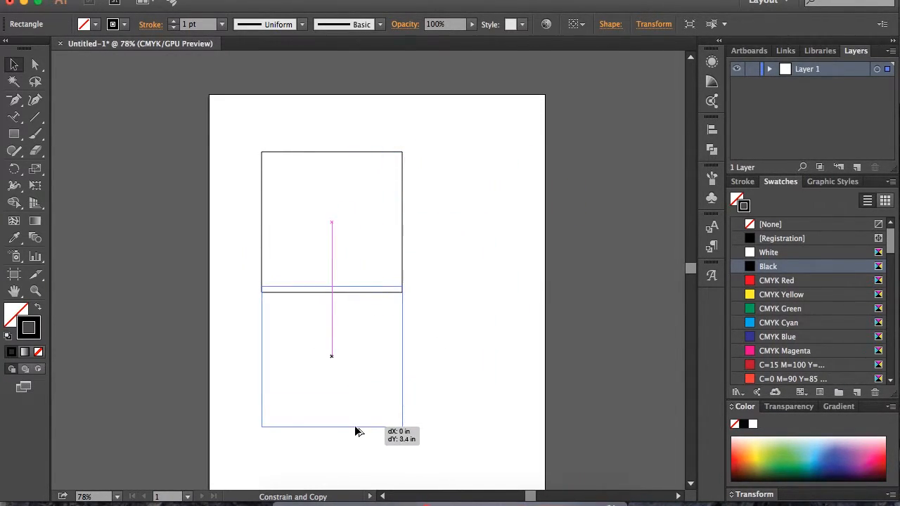
left_click_drag(355, 432, 379, 455)
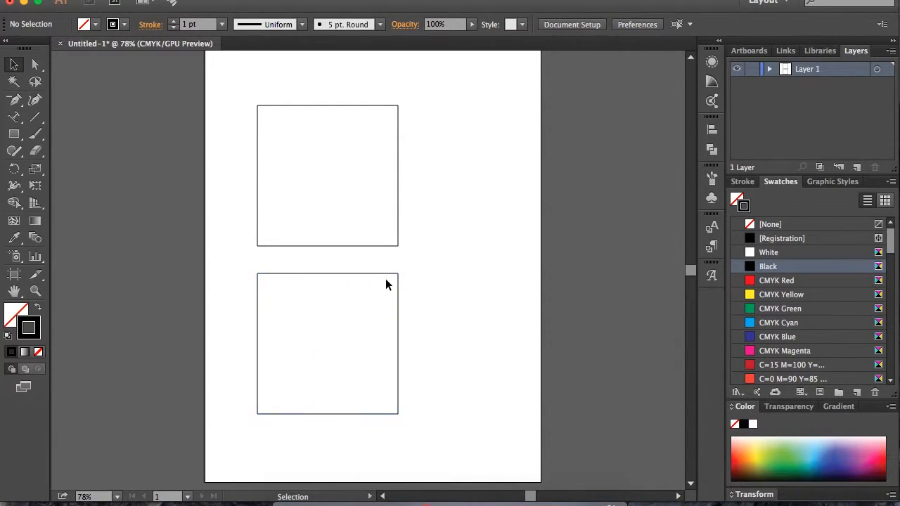
left_click(326, 343)
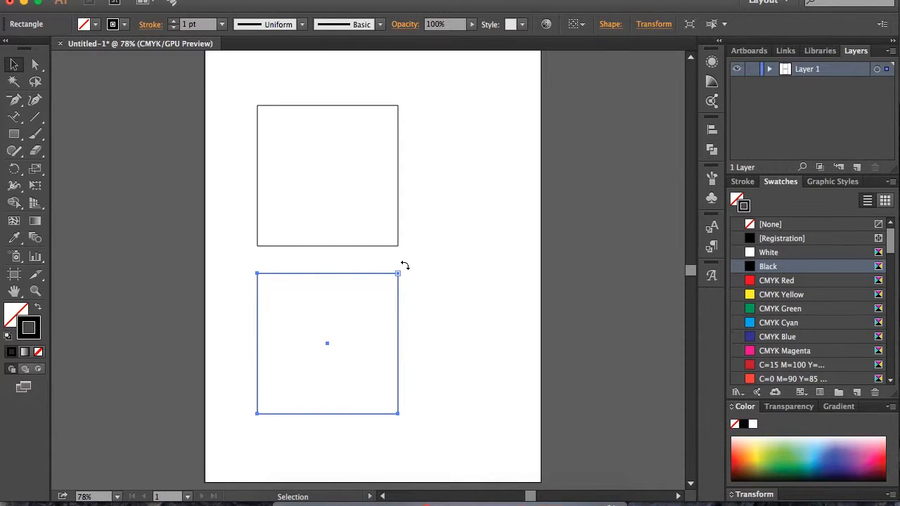
Step: Shift-drag a corner to rotate the lower square 45° into a diamond
left_click_drag(398, 273, 380, 436)
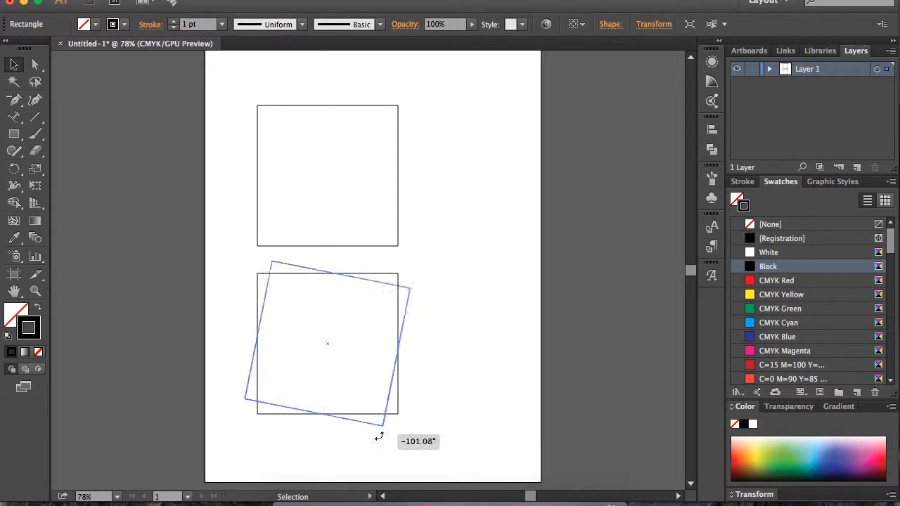
left_click_drag(380, 436, 439, 315)
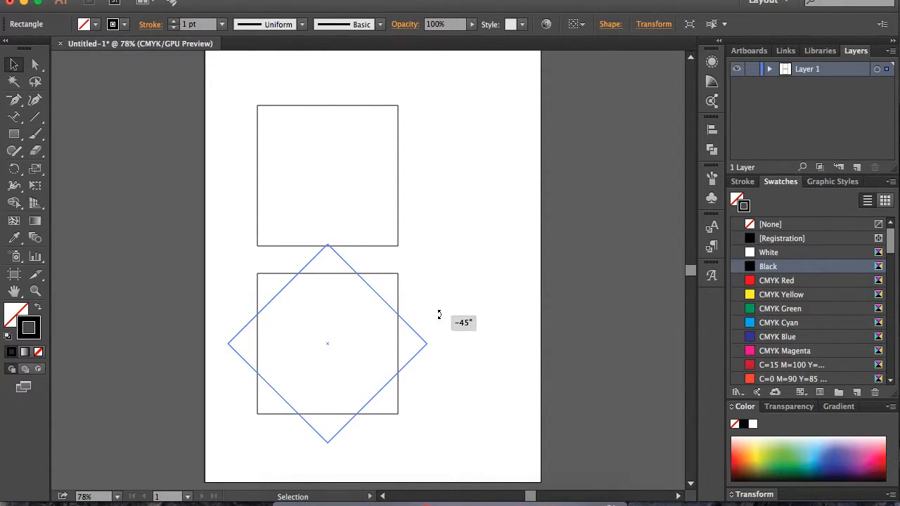